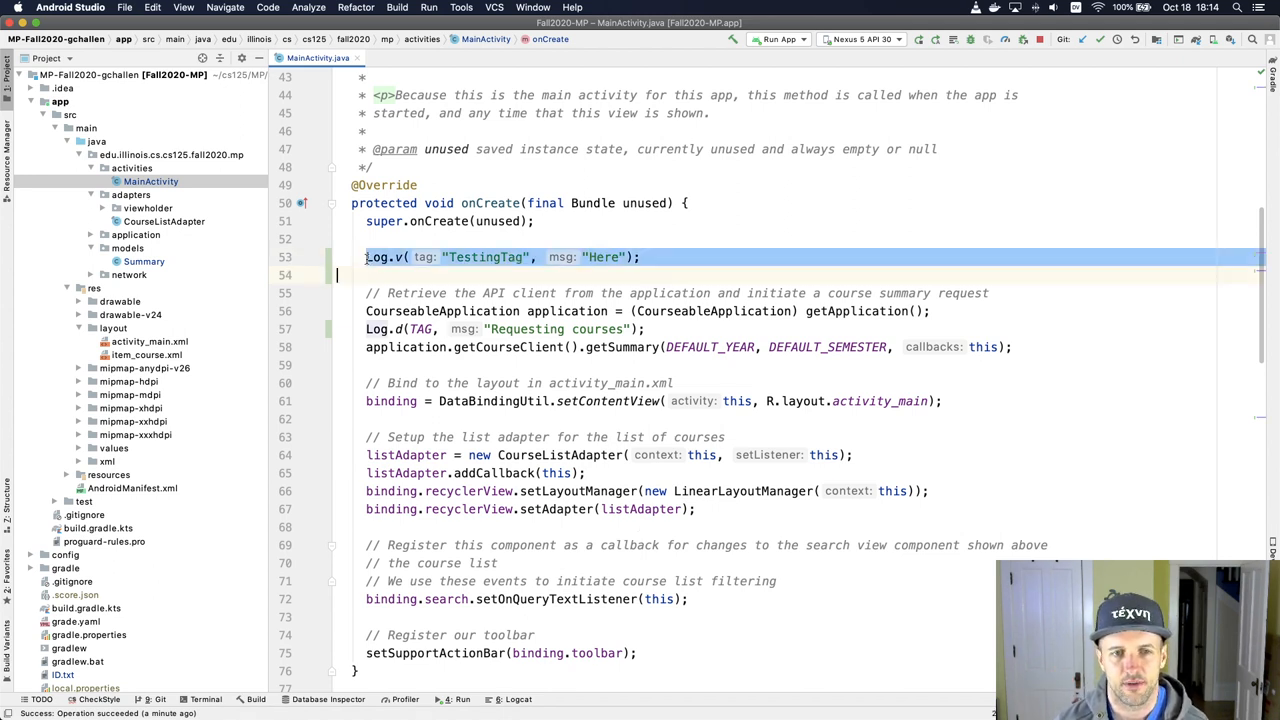
# Delete the TestingTag Log.v line from MainActivity.onCreate
pyautogui.press('Backspace')
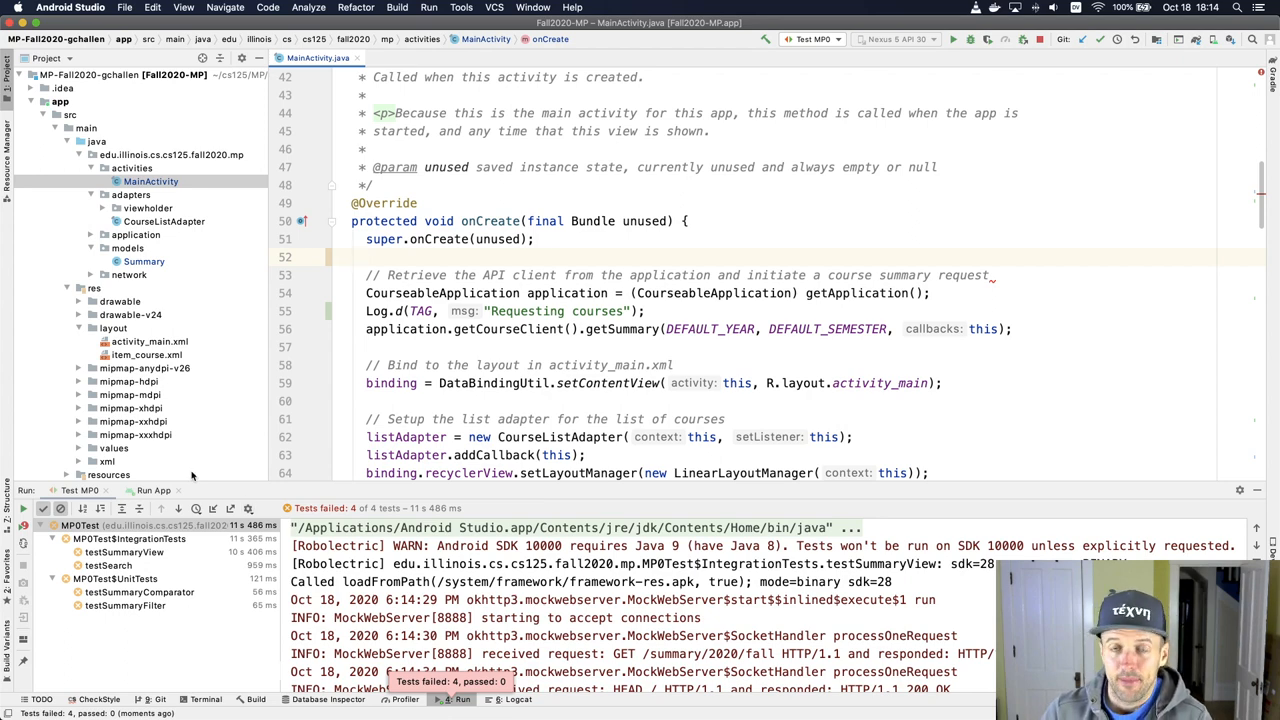
# Collapse the main source folder and expand the test sources toward MP0Test
pyautogui.scroll(-3)
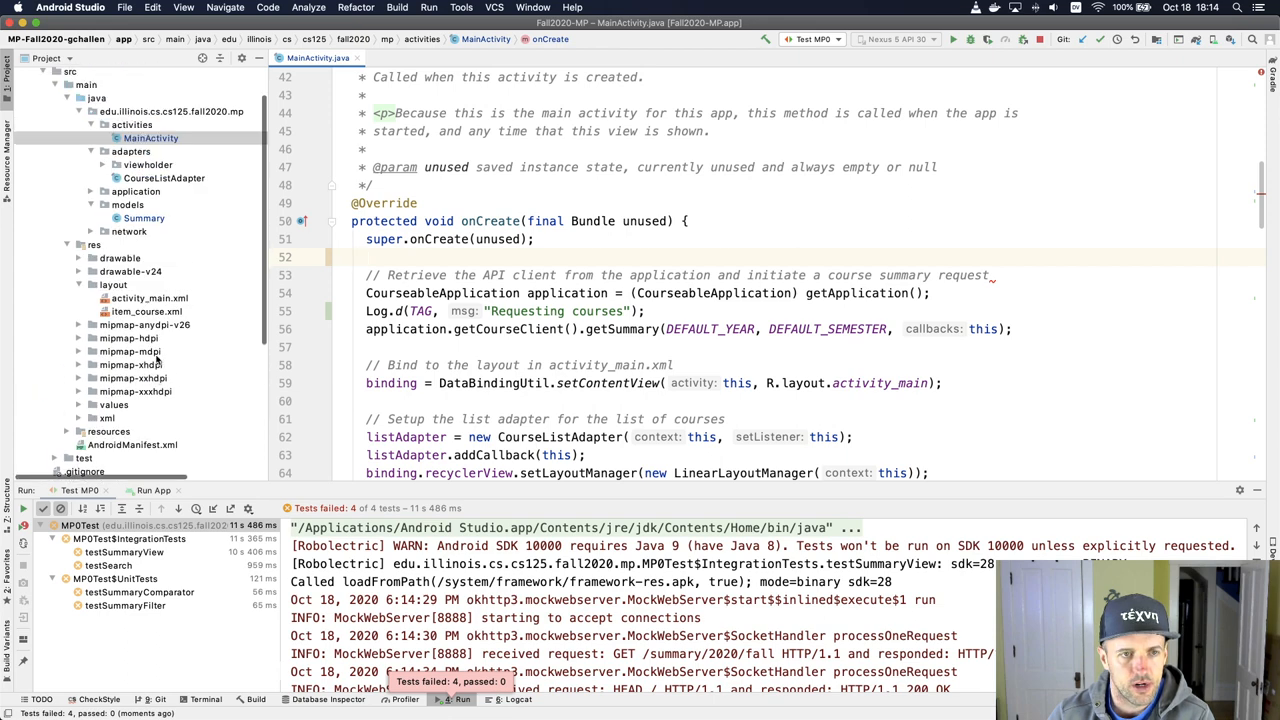
pyautogui.click(86, 128)
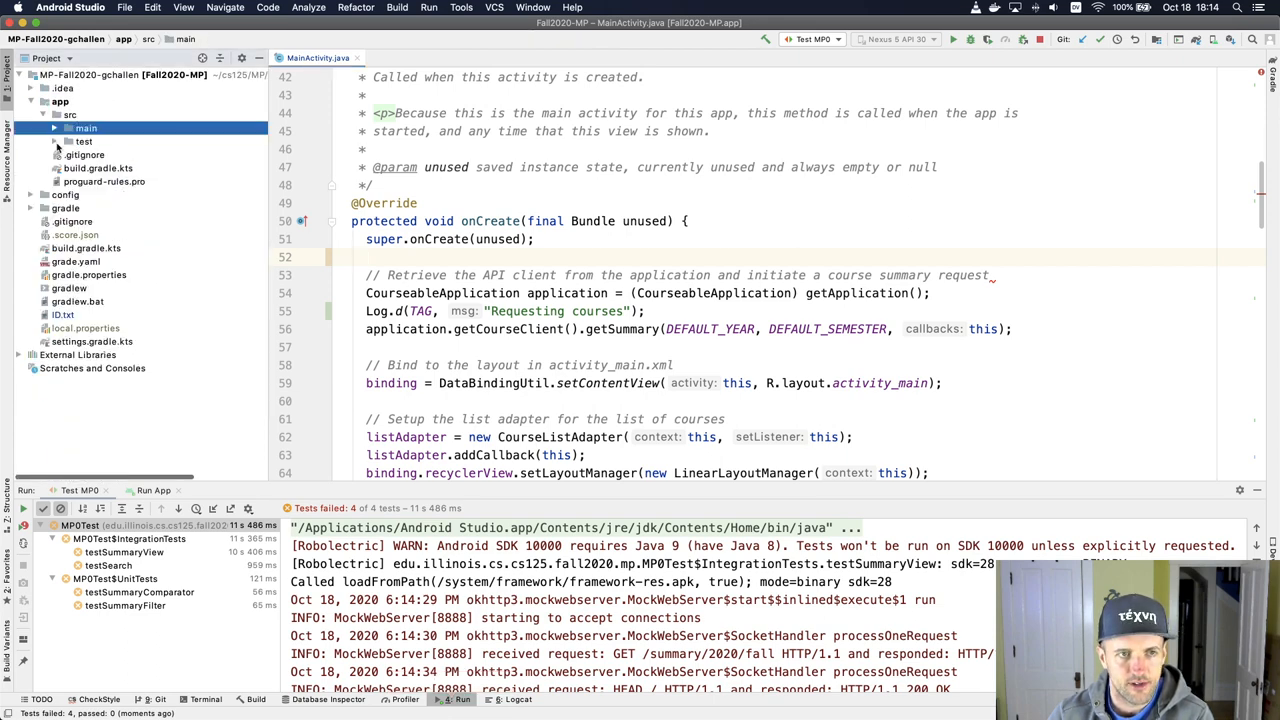
pyautogui.click(84, 141)
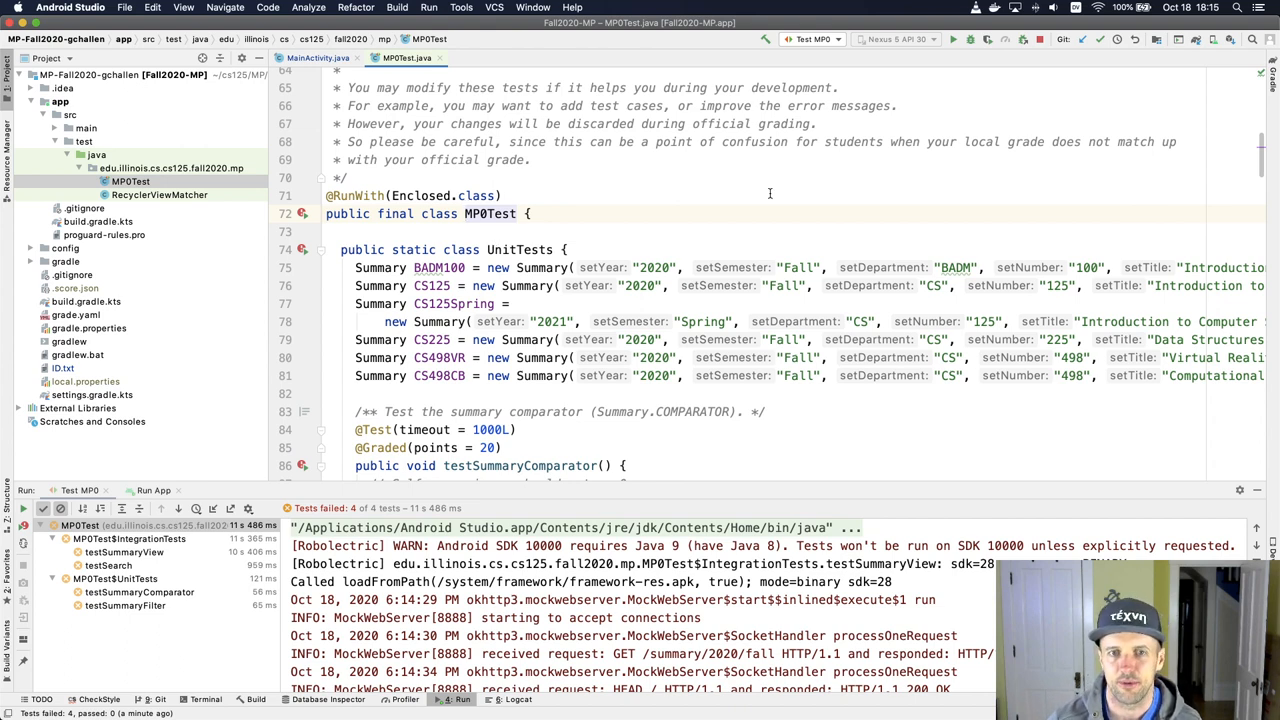
# Scroll MP0Test.java down to the testSummaryComparator method
pyautogui.scroll(-3)
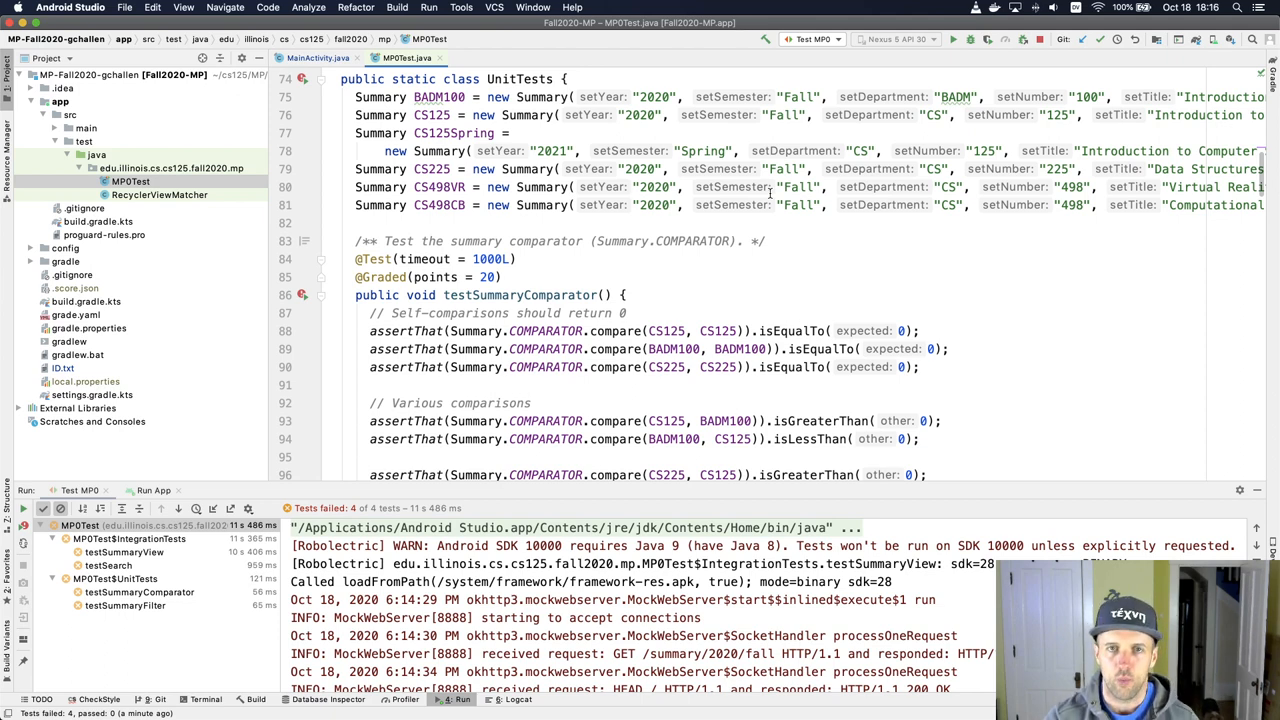
pyautogui.moveTo(1274, 444)
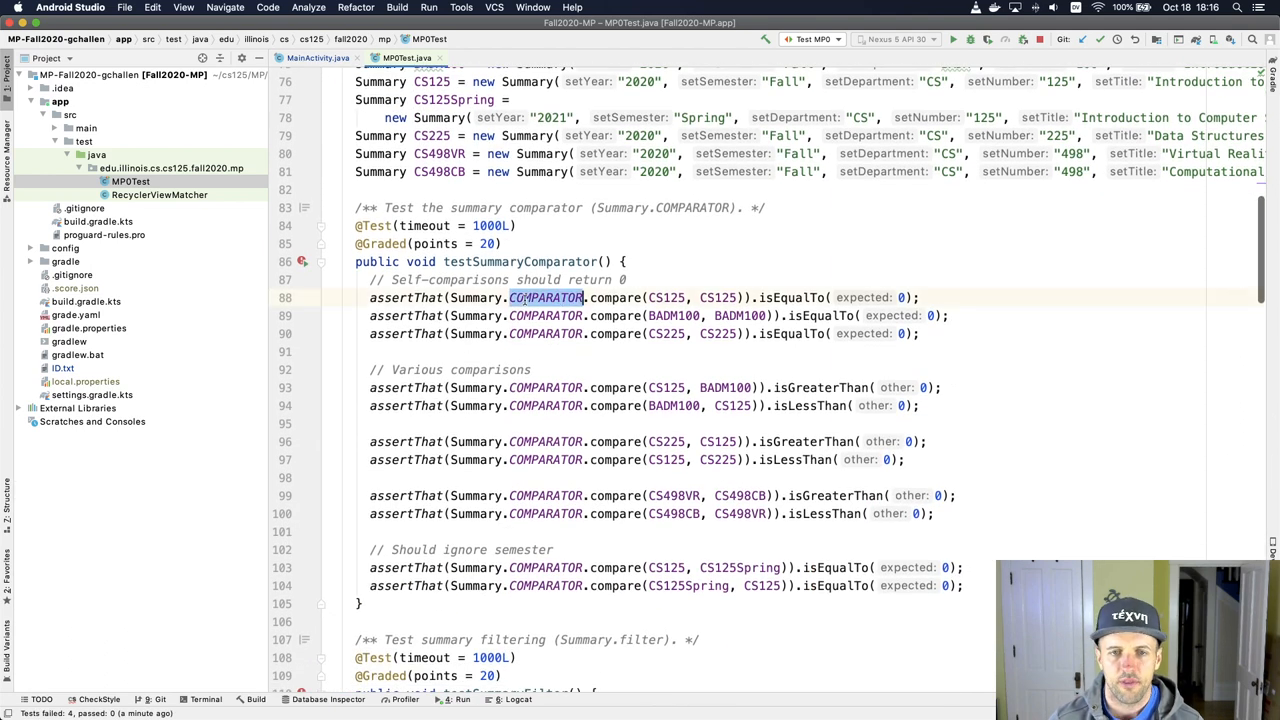
pyautogui.doubleClick(545, 297)
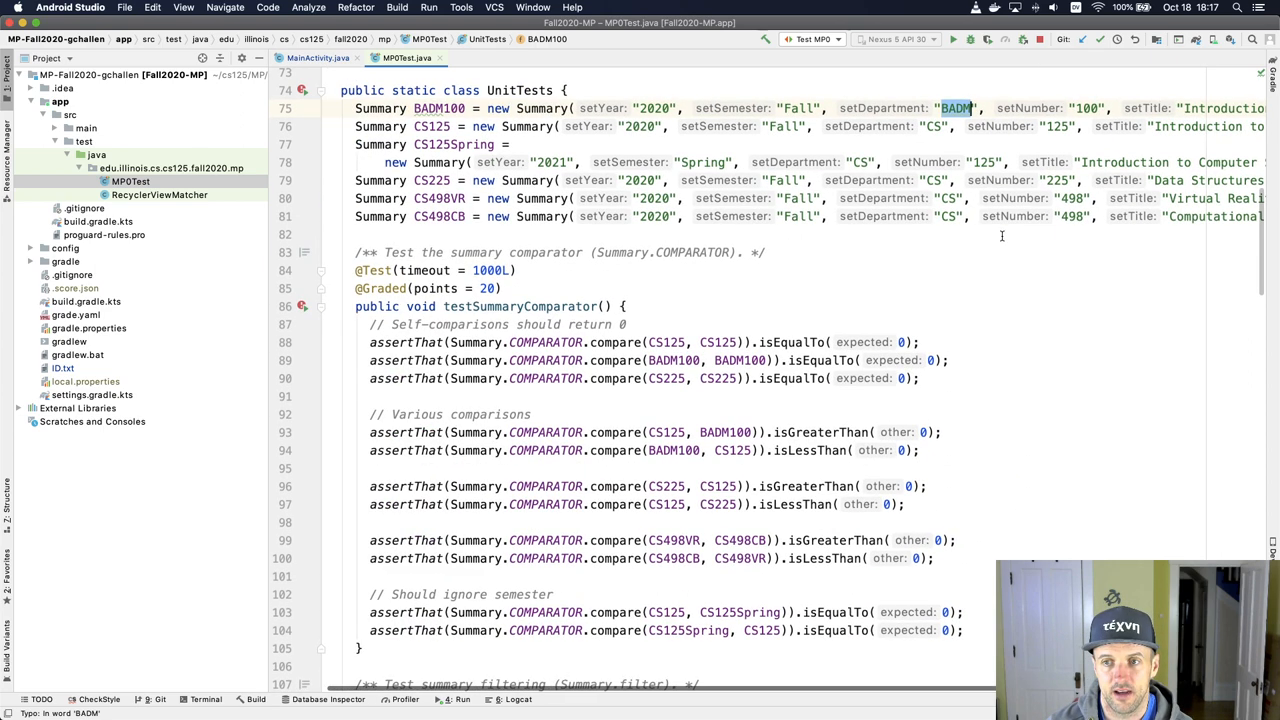
# Scroll through the BADM100 and CS498VR/CS498CB comparison assertions to review them
pyautogui.hscroll(3)
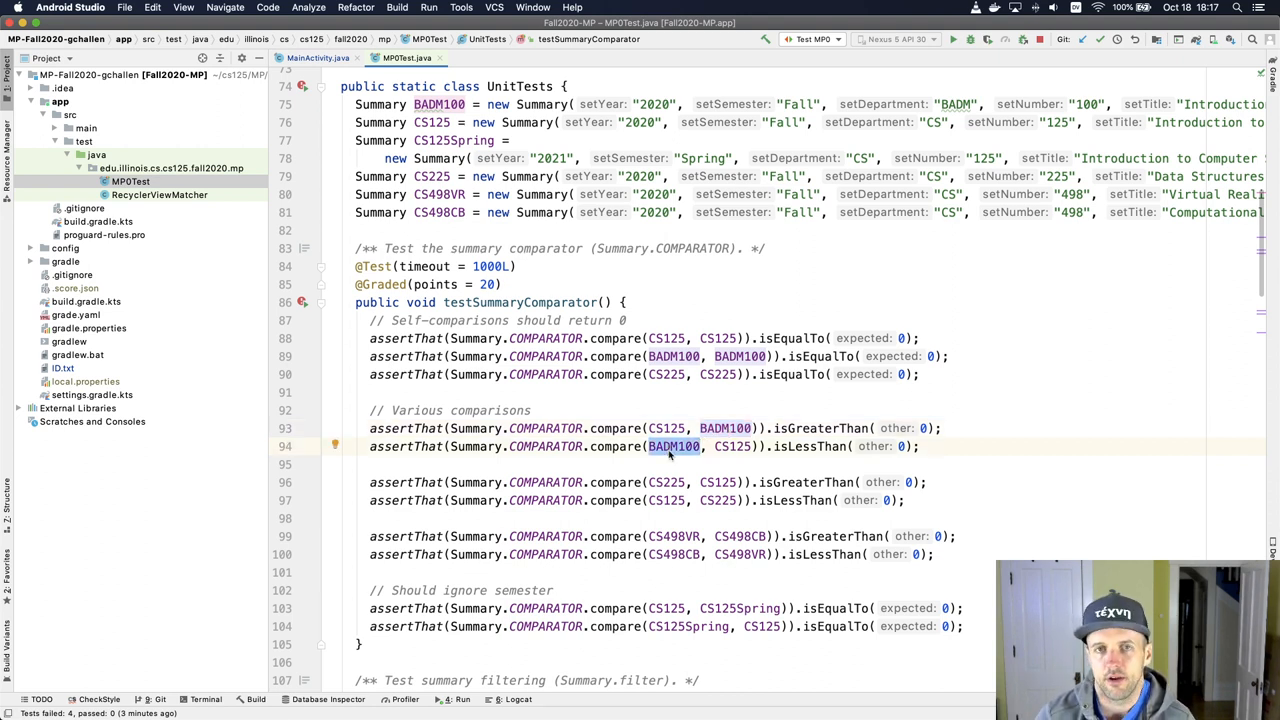
pyautogui.scroll(-3)
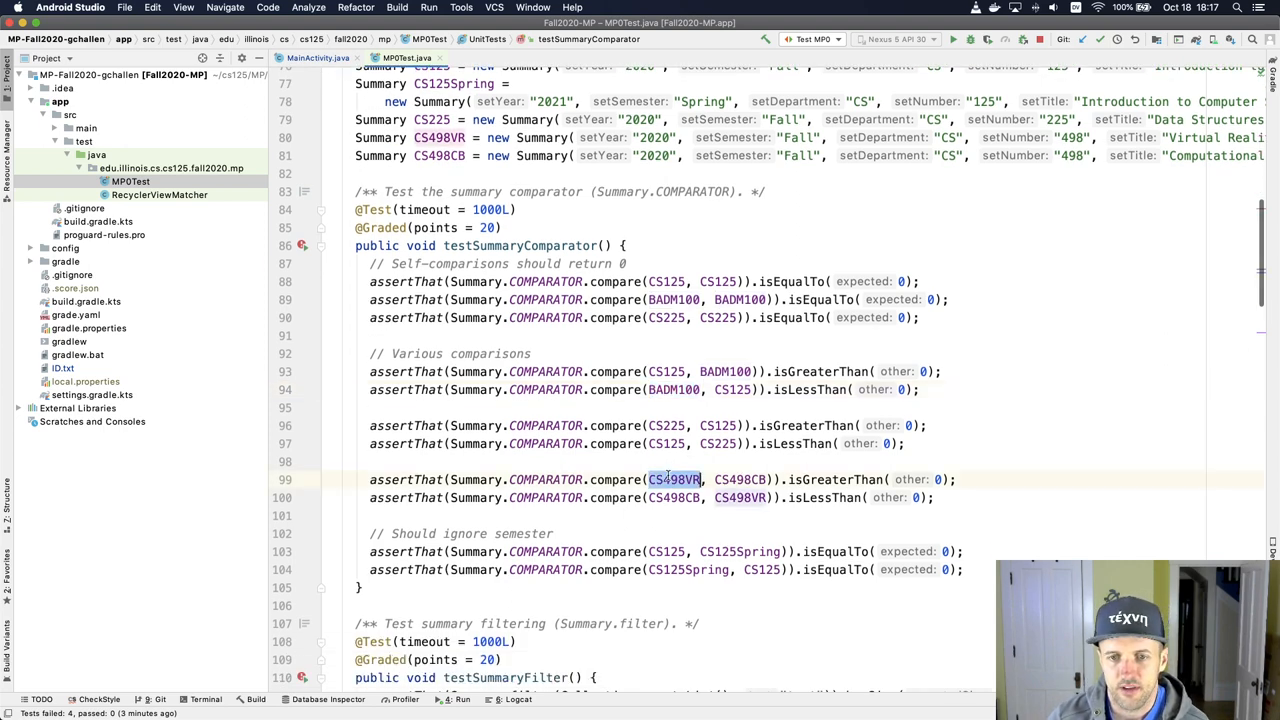
pyautogui.moveTo(675, 479)
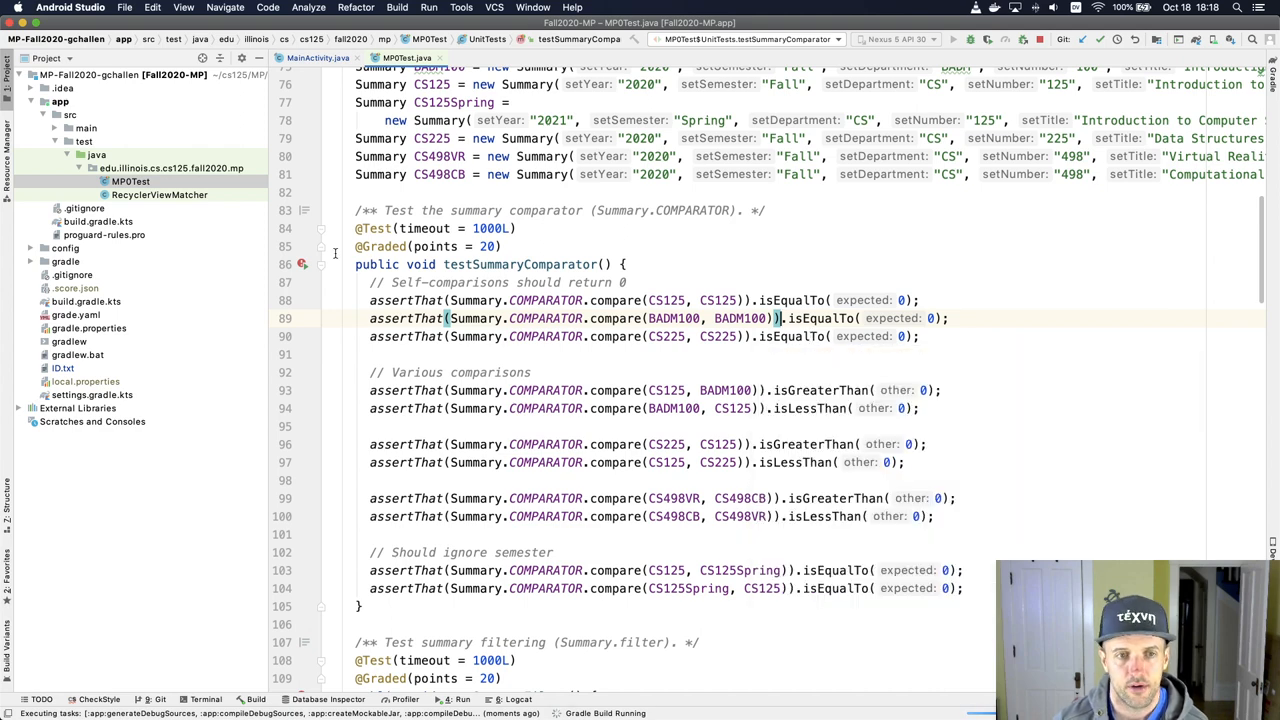
# Jump to the failing assertion at MP0Test line 99 and reveal the main source packages
pyautogui.click(303, 264)
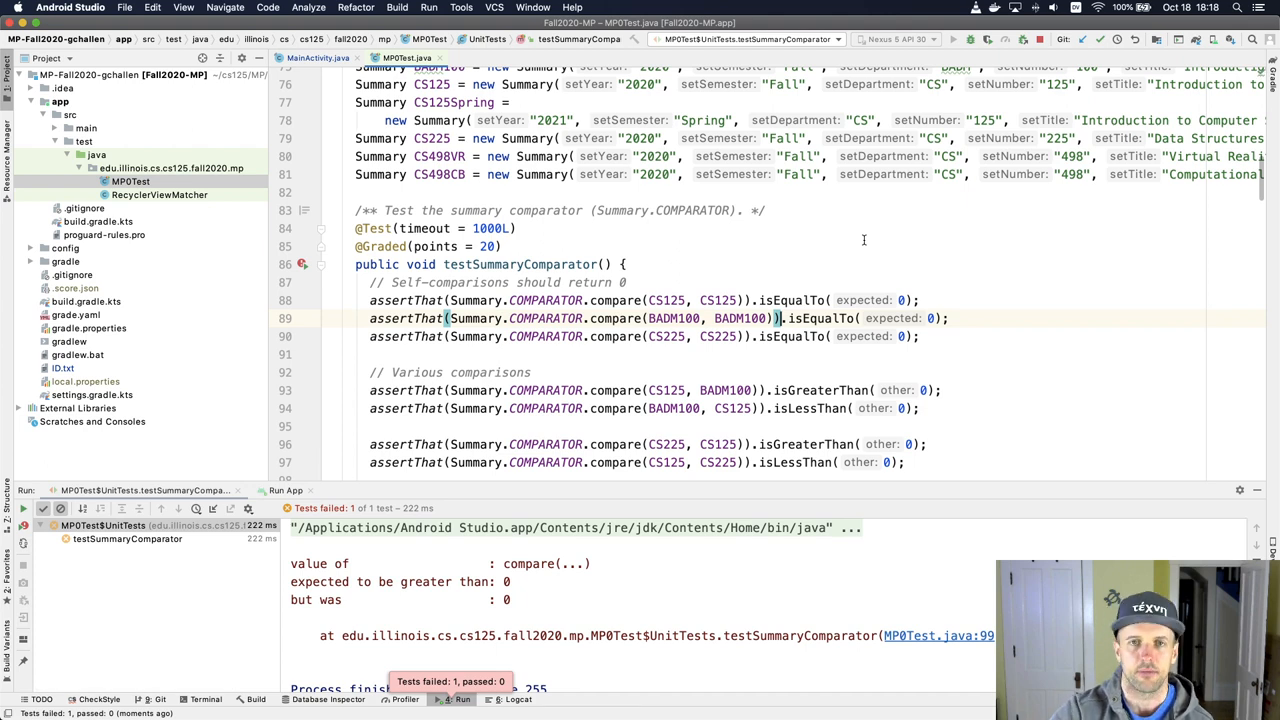
pyautogui.moveTo(893, 268)
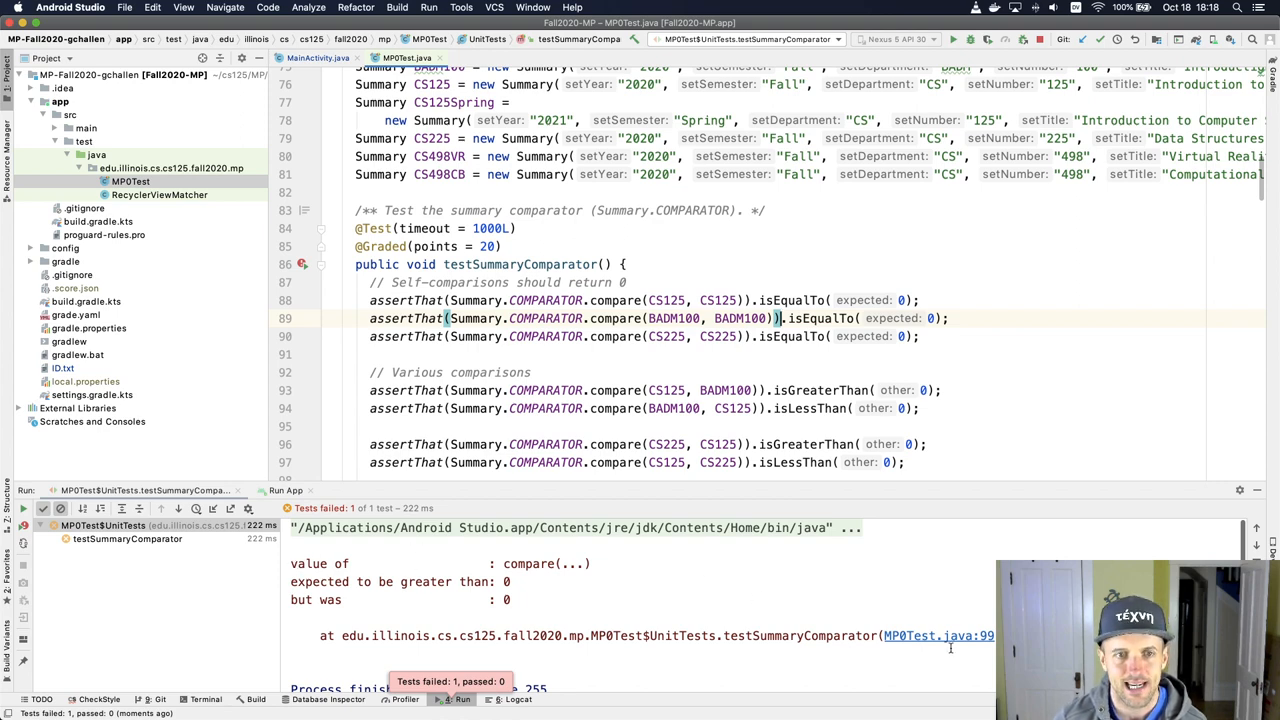
pyautogui.scroll(-3)
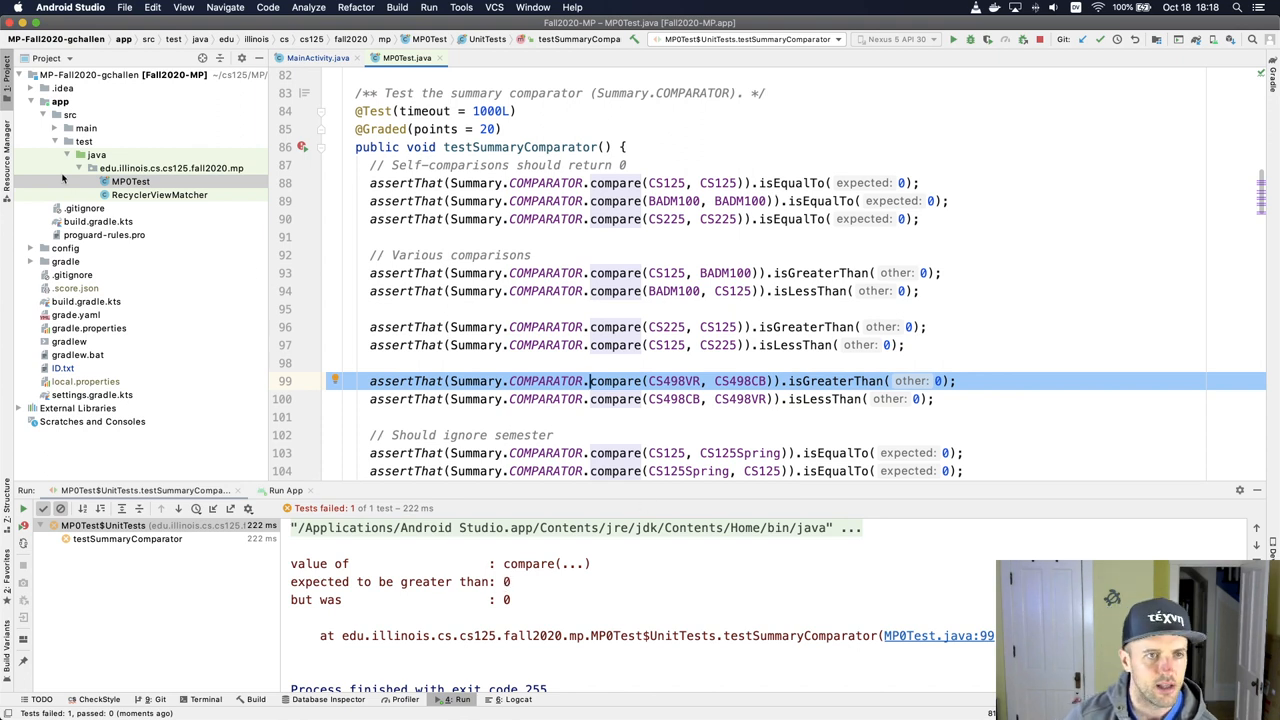
pyautogui.click(86, 128)
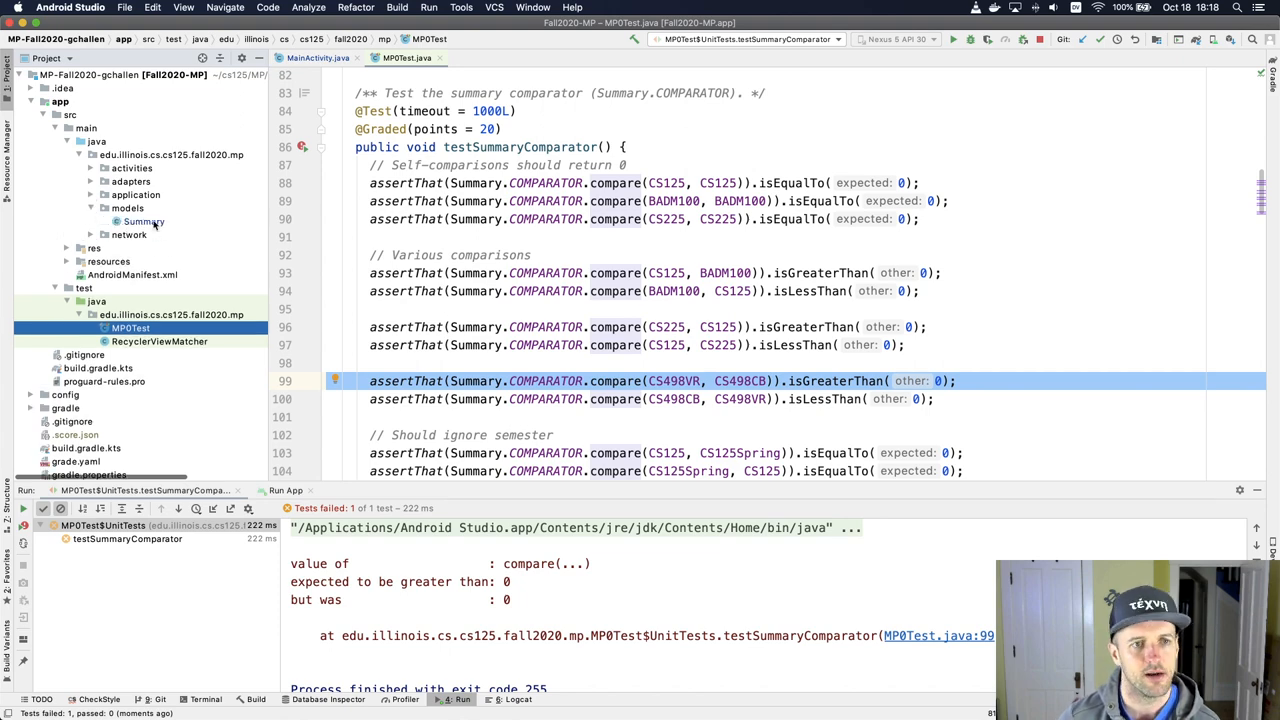
# Open Summary.java from the models package
pyautogui.click(143, 221)
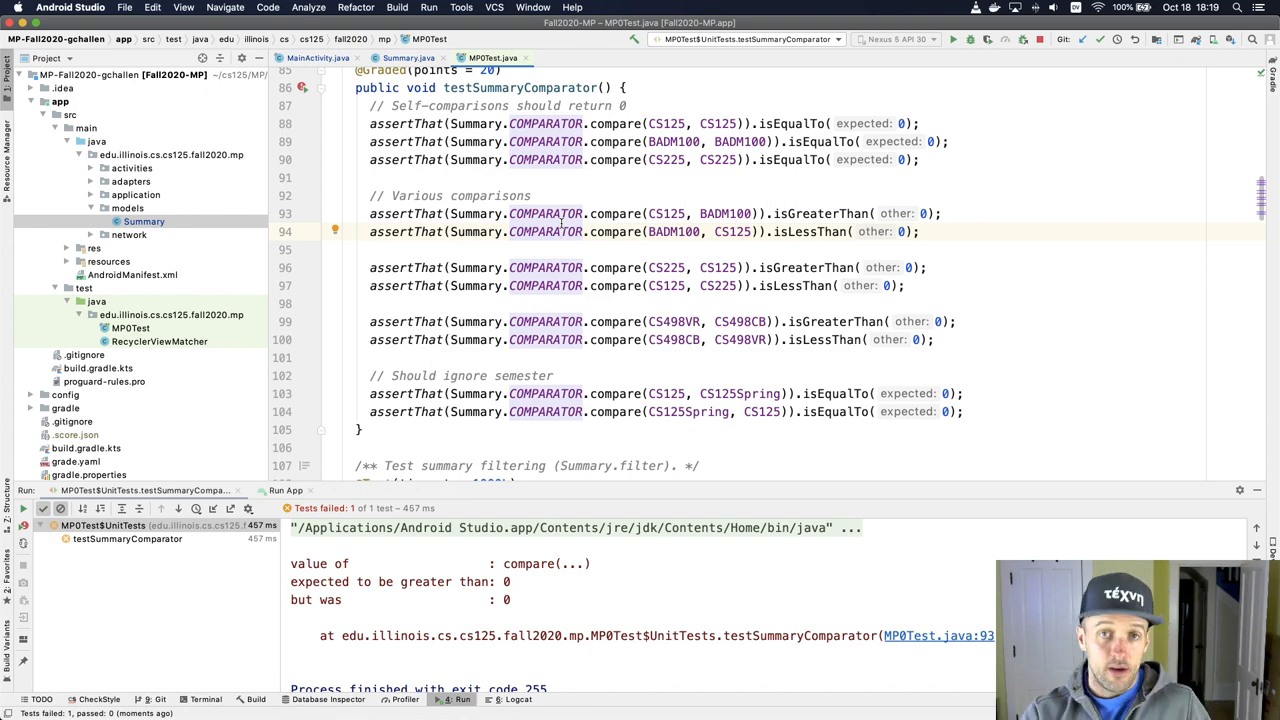
pyautogui.moveTo(659, 238)
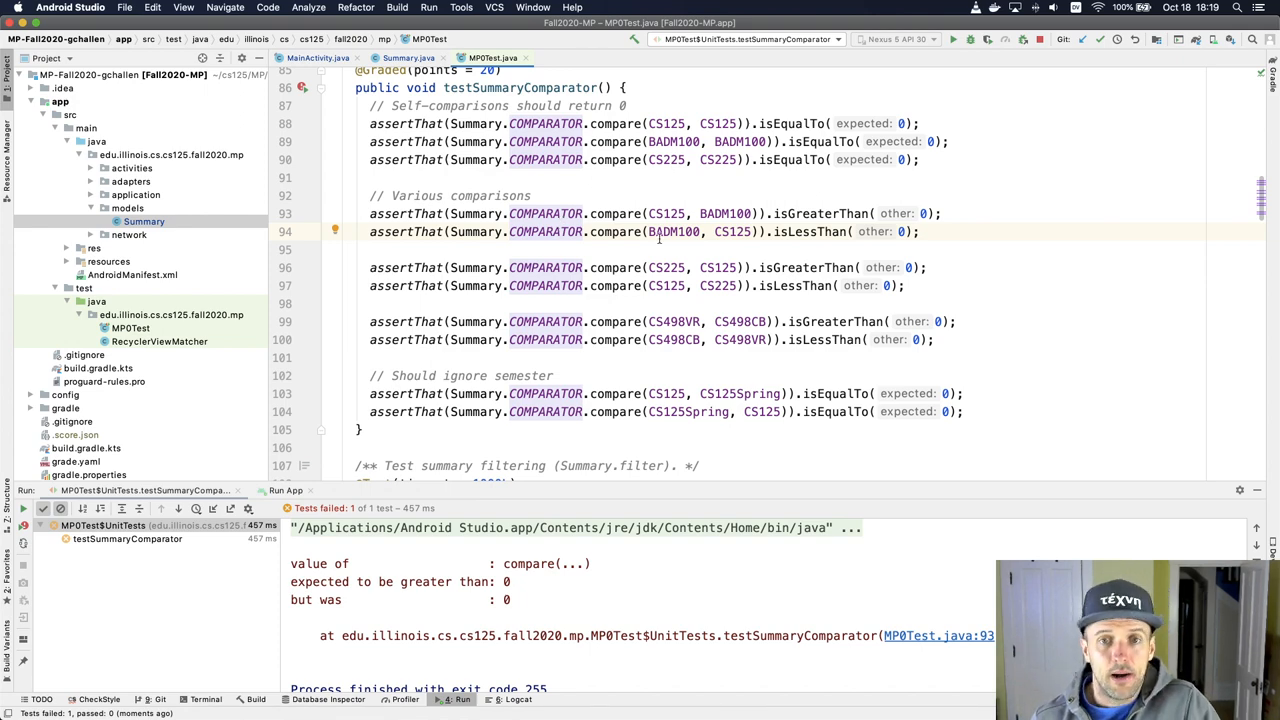
pyautogui.scroll(-3)
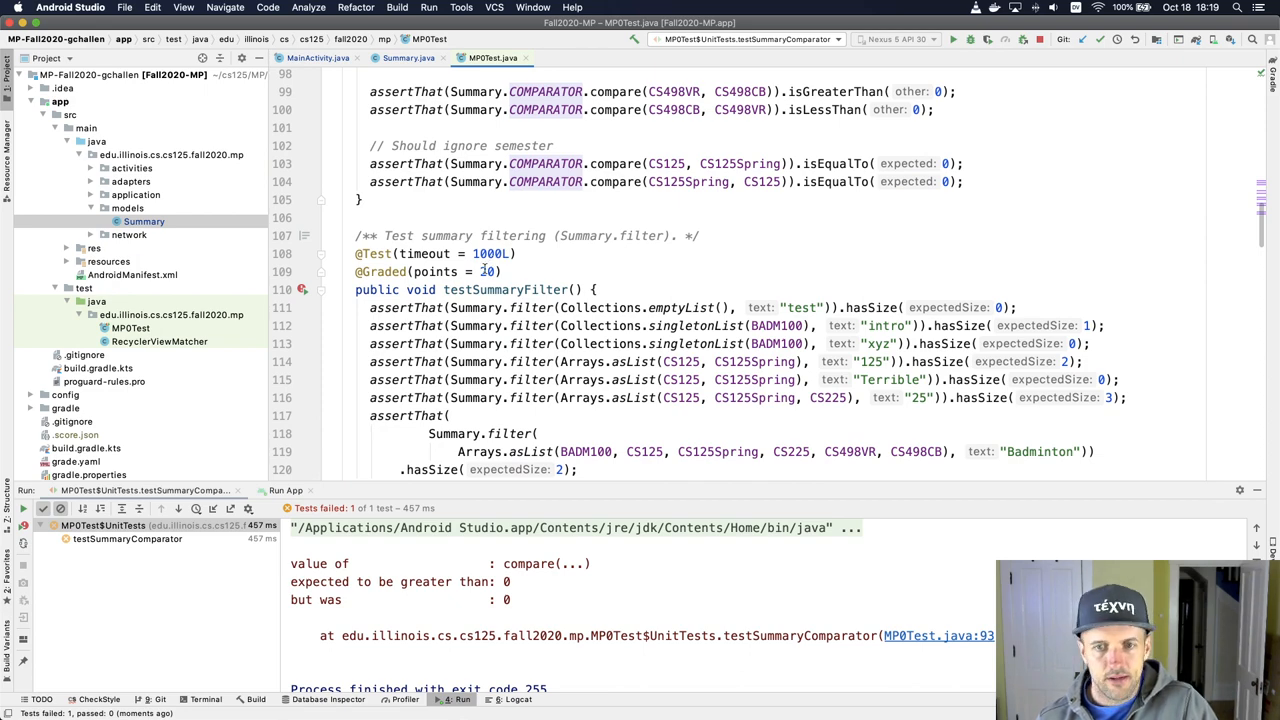
pyautogui.scroll(-3)
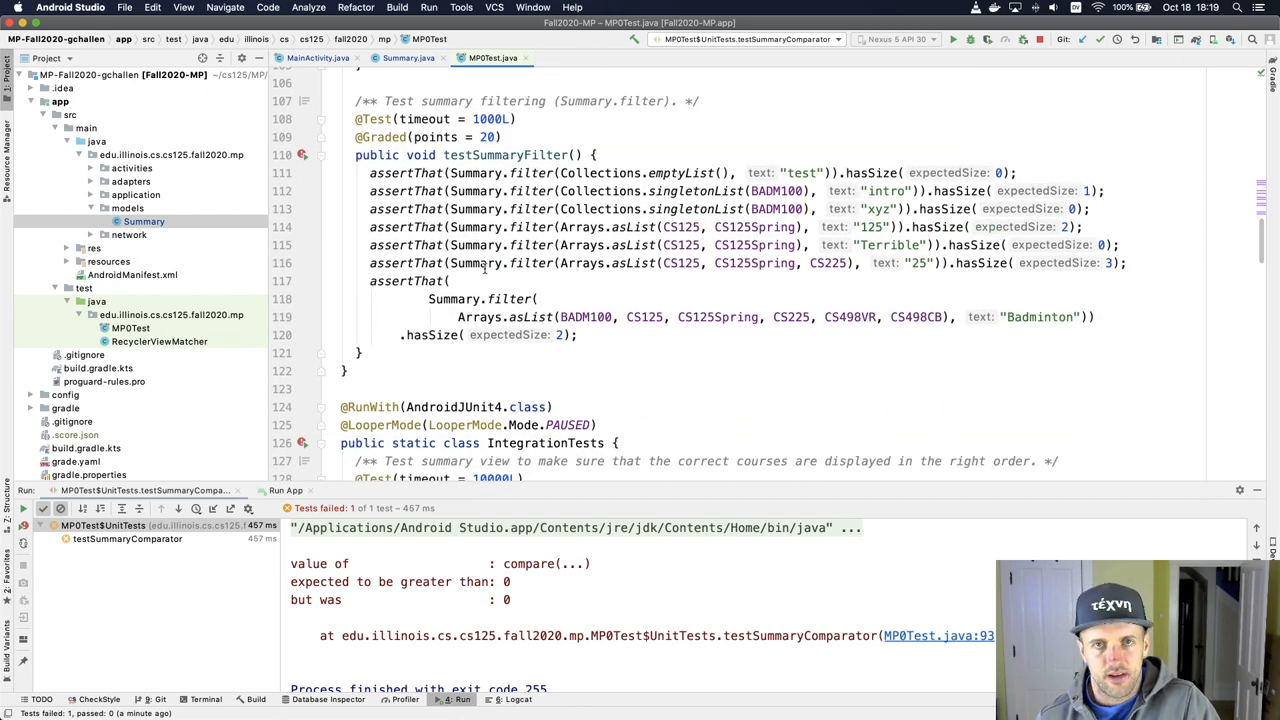
pyautogui.scroll(-3)
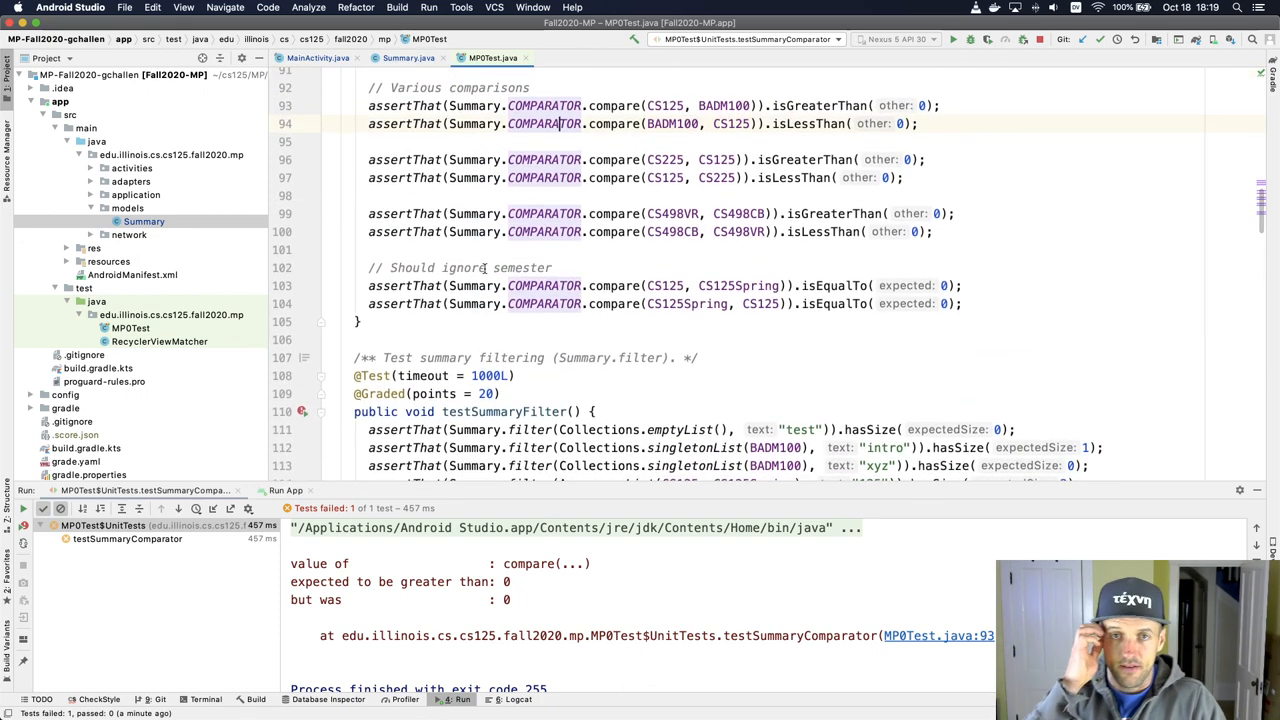
pyautogui.scroll(-3)
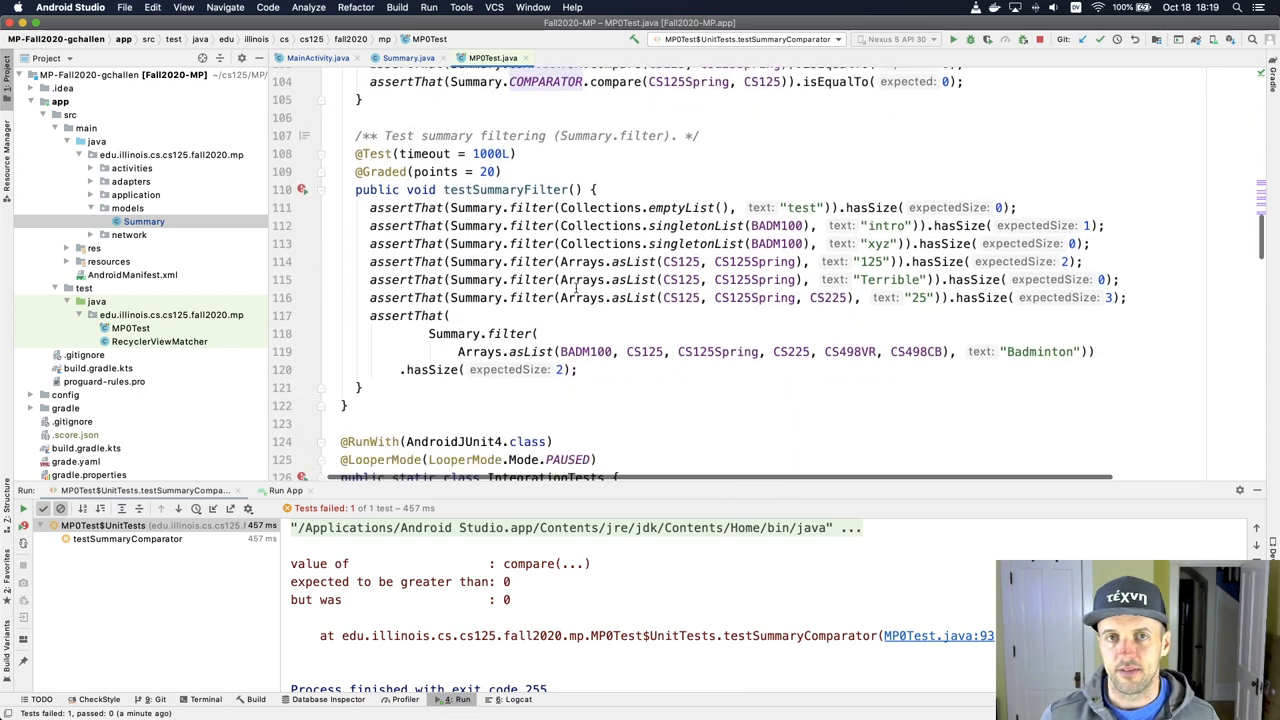
pyautogui.scroll(-3)
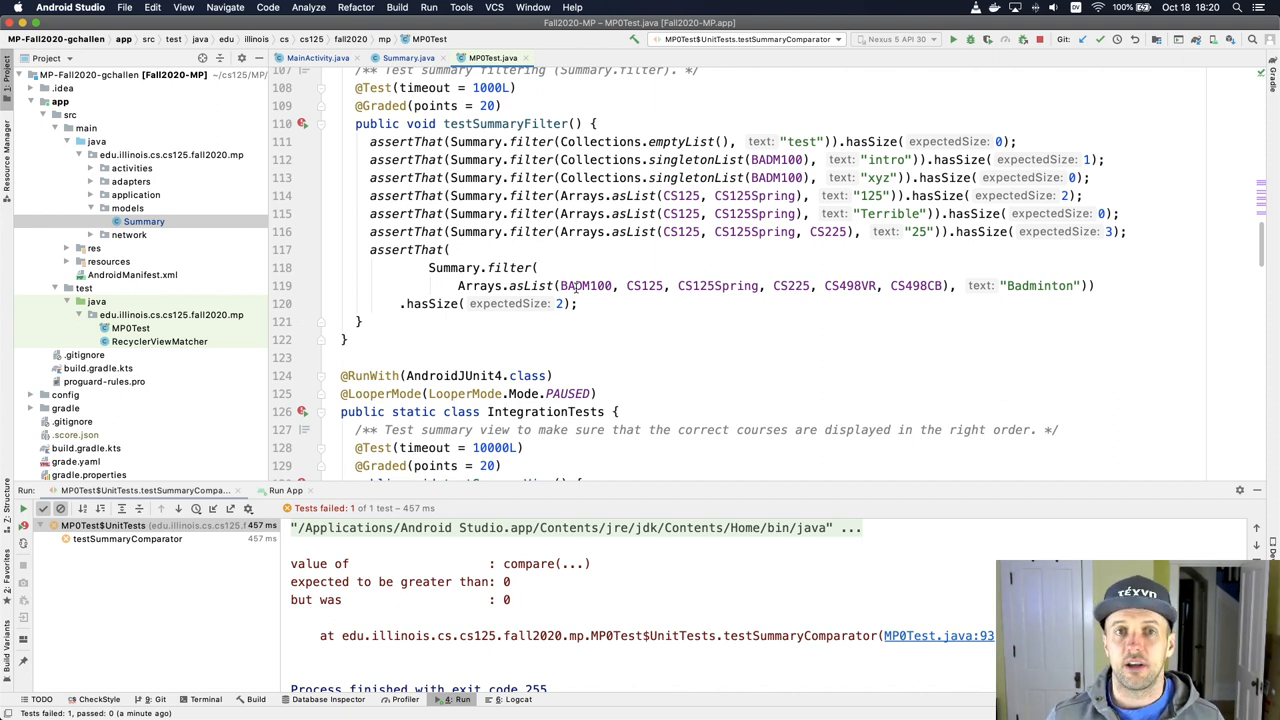
pyautogui.moveTo(978, 109)
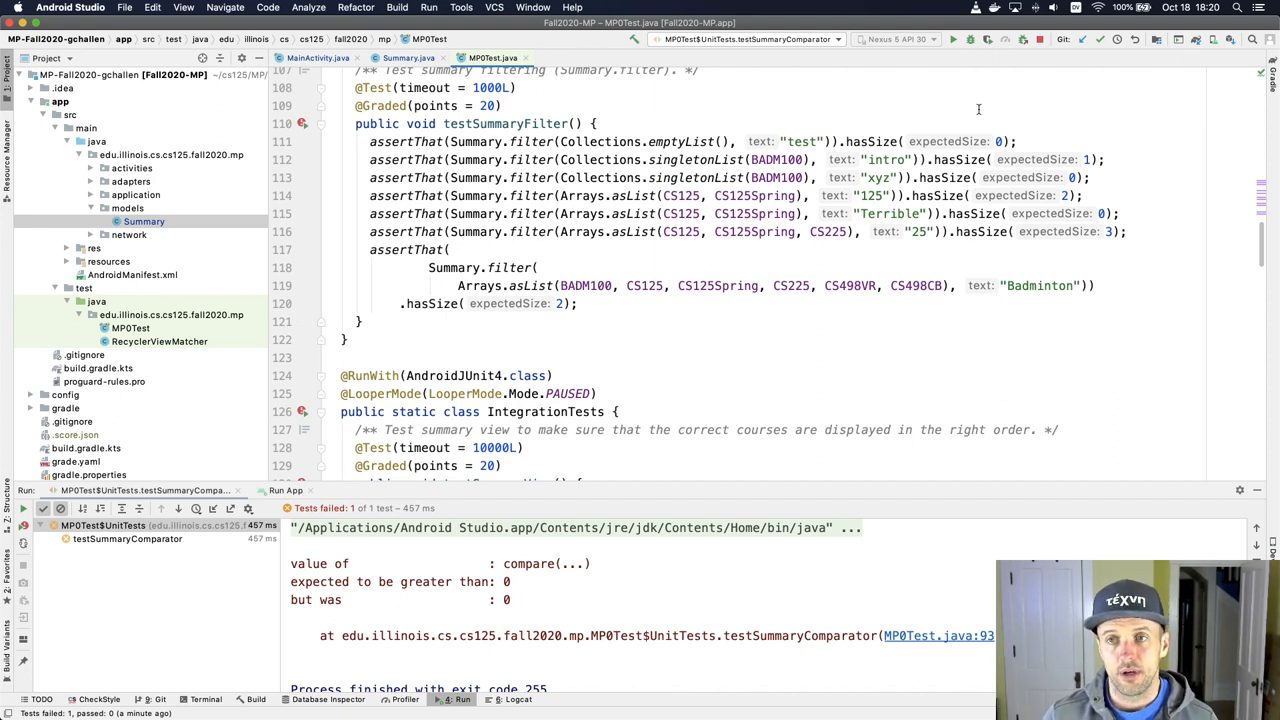
pyautogui.moveTo(1039, 39)
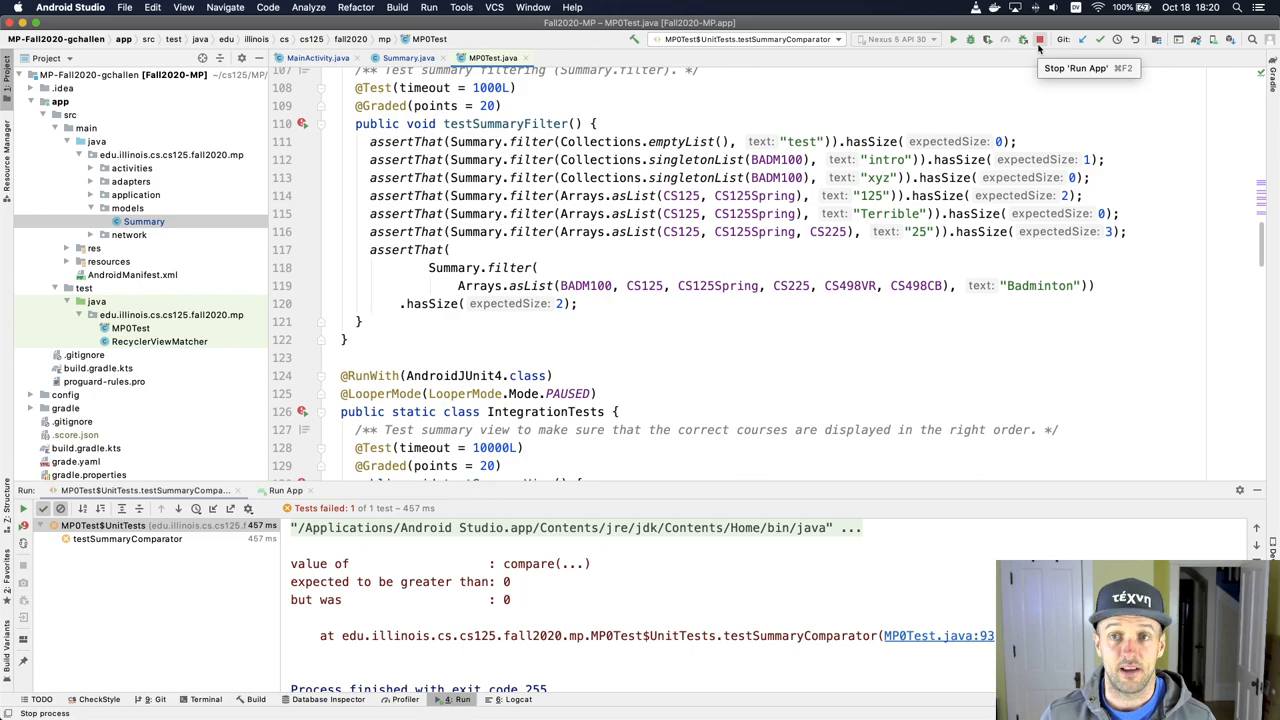